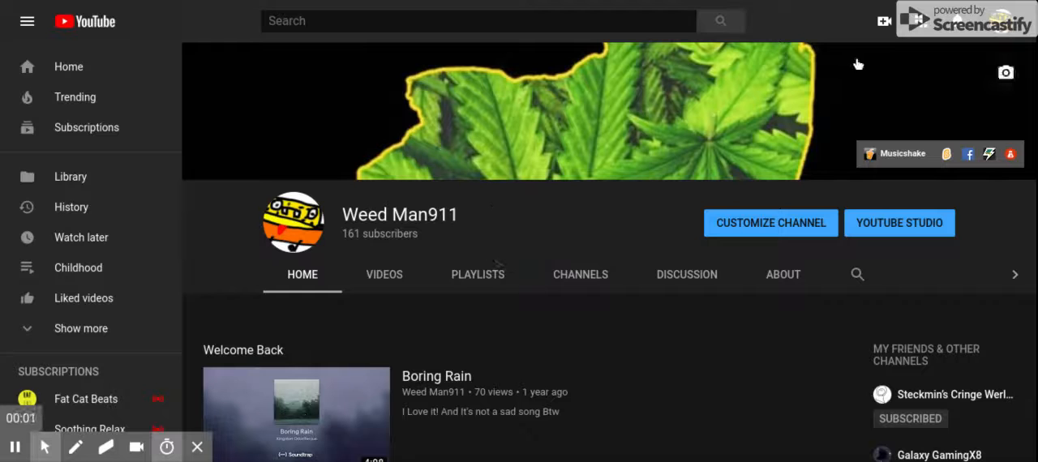
mouse_move(878, 21)
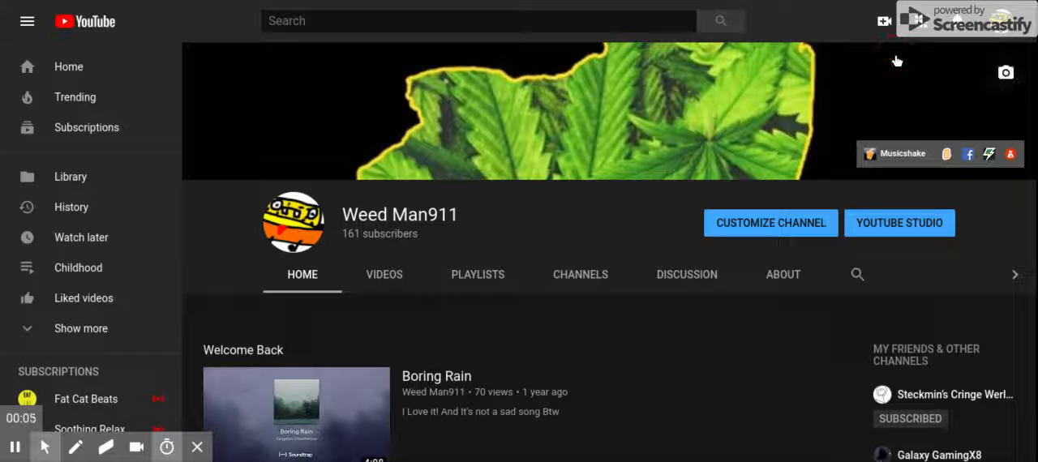
mouse_move(607, 133)
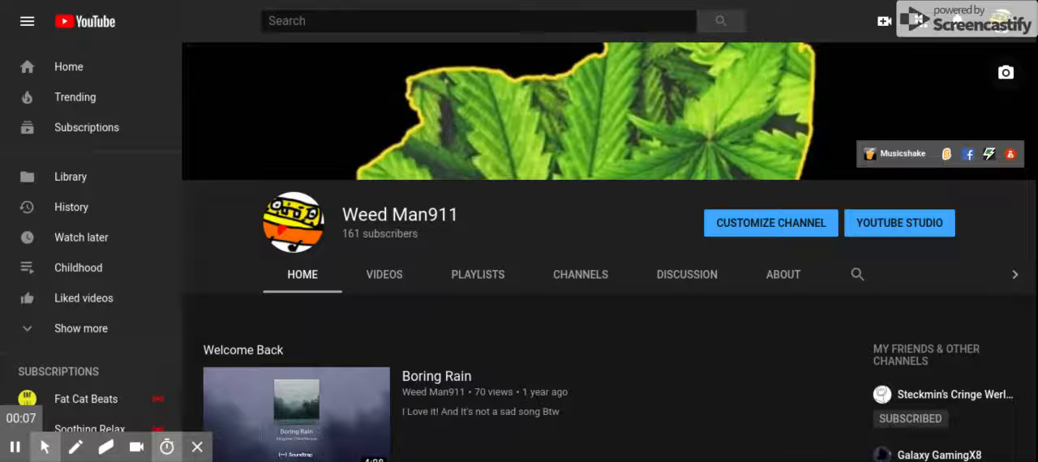
- Go to YouTube's video upload page from the Create menu
left_click(898, 222)
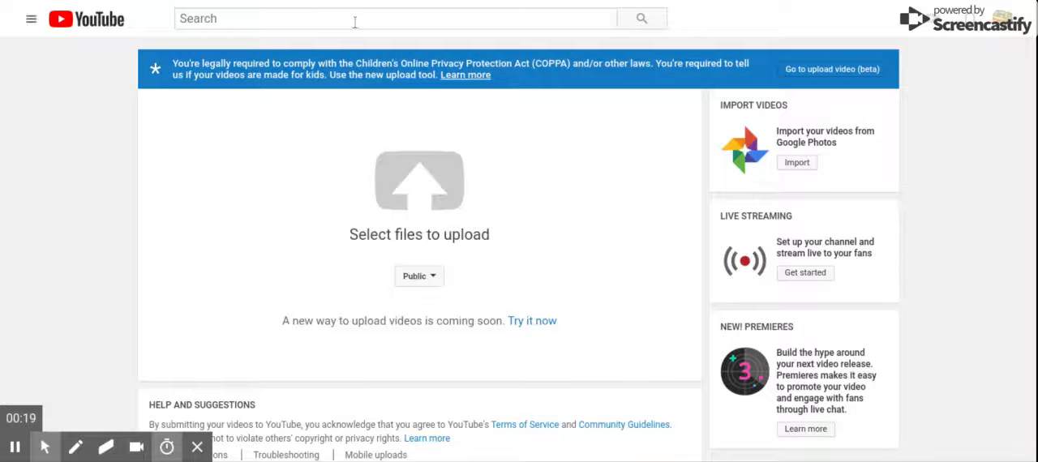
mouse_move(749, 136)
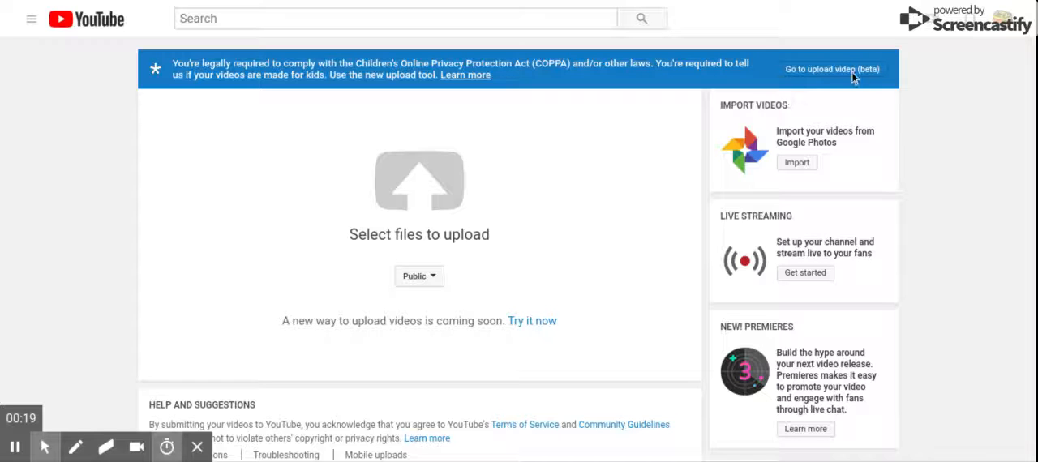
mouse_move(371, 78)
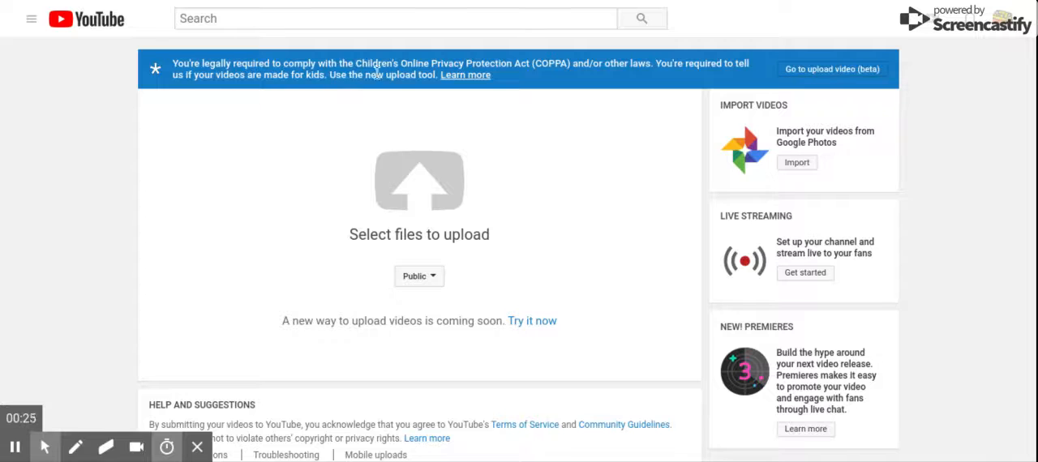
mouse_move(609, 84)
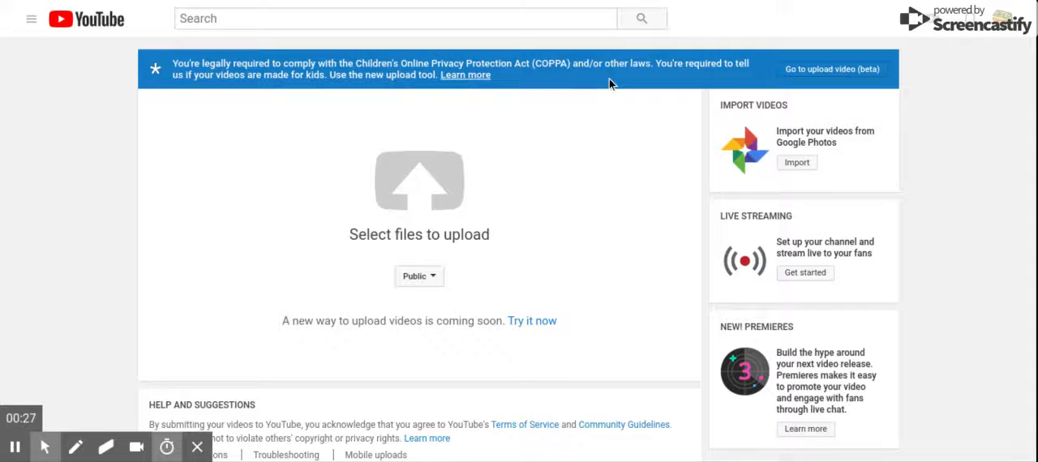
mouse_move(1026, 117)
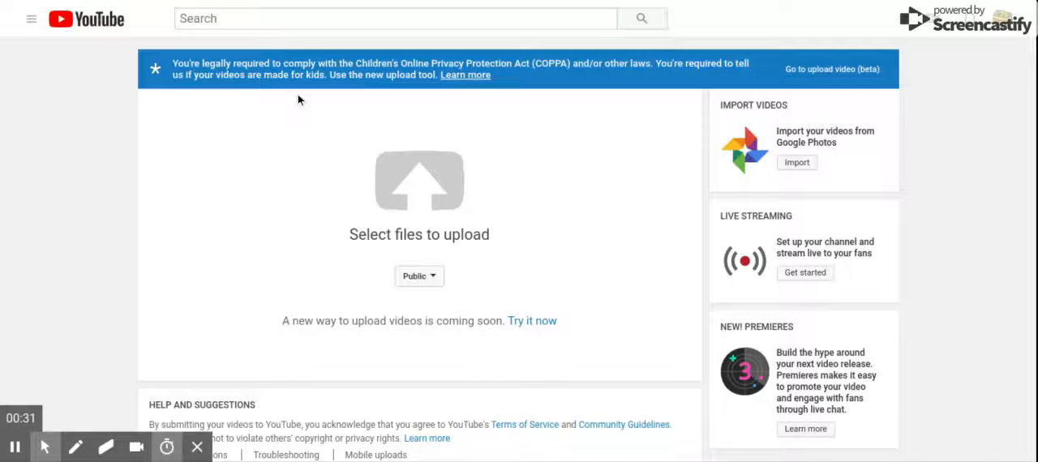
- Switch to the new Studio Upload video (beta) dialog via the blue banner
left_click(832, 68)
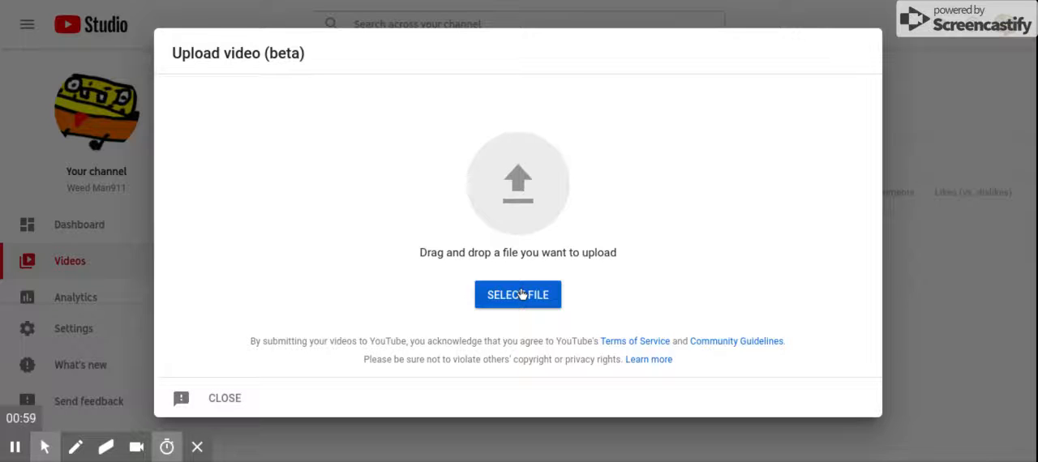
mouse_move(237, 142)
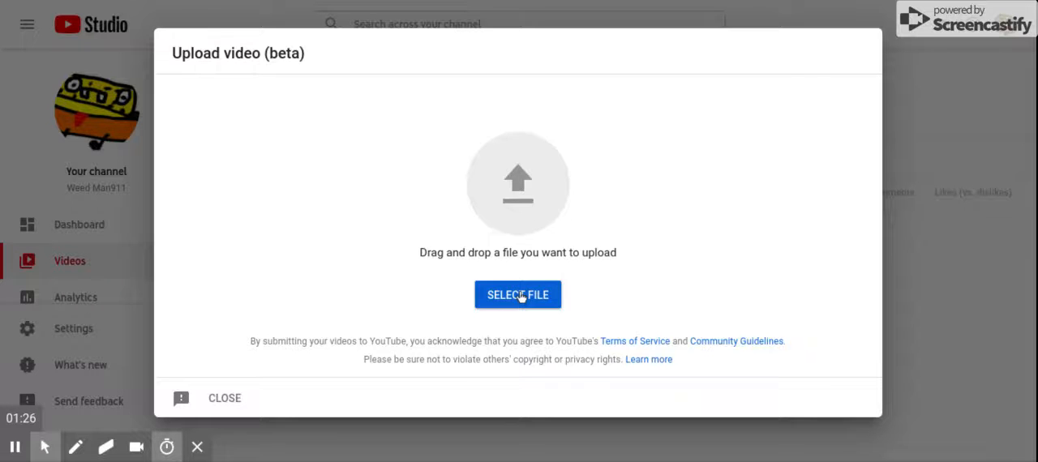
- Choose the SONIC RAP video file and let it upload to 100% as a draft
left_click(517, 296)
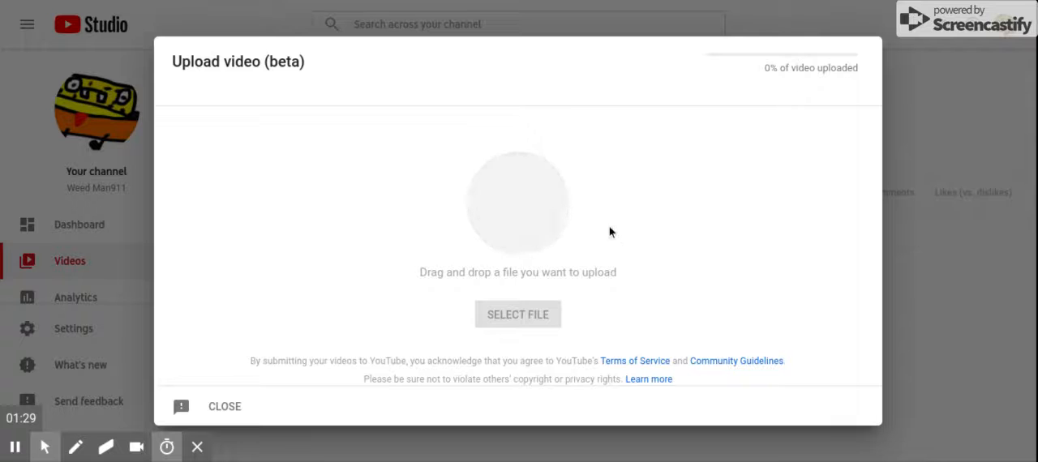
left_click(517, 315)
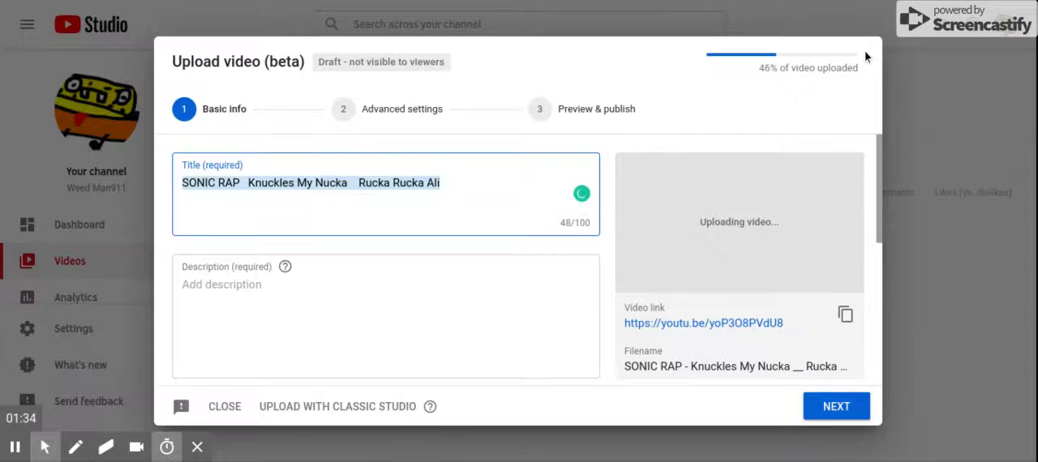
mouse_move(806, 107)
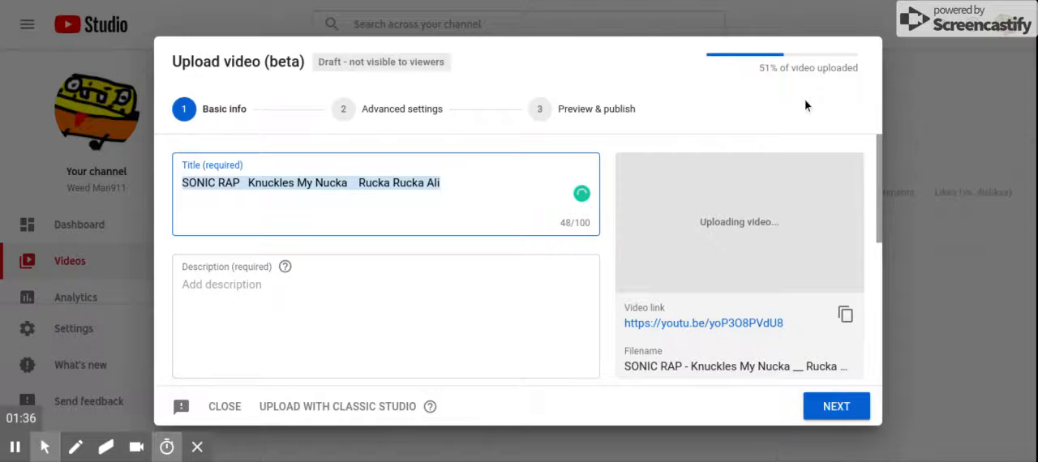
scroll("down", 3)
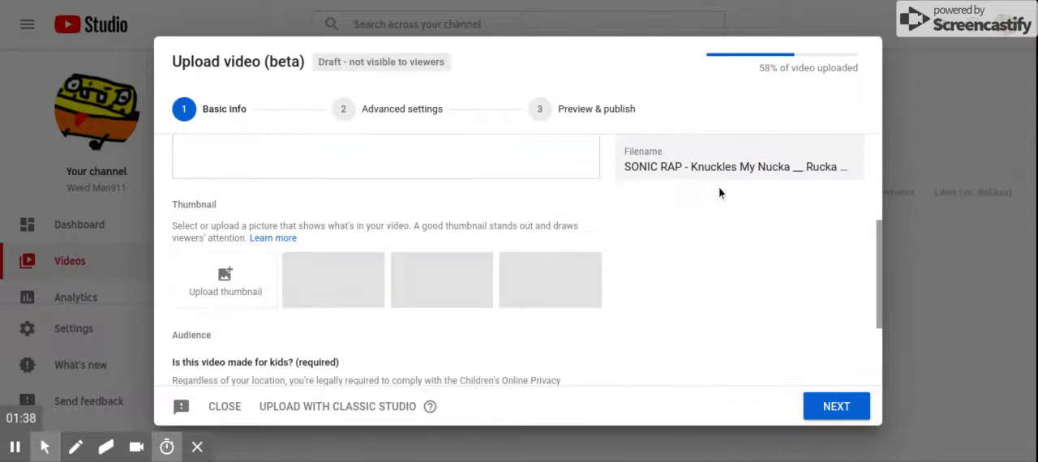
scroll("down", 3)
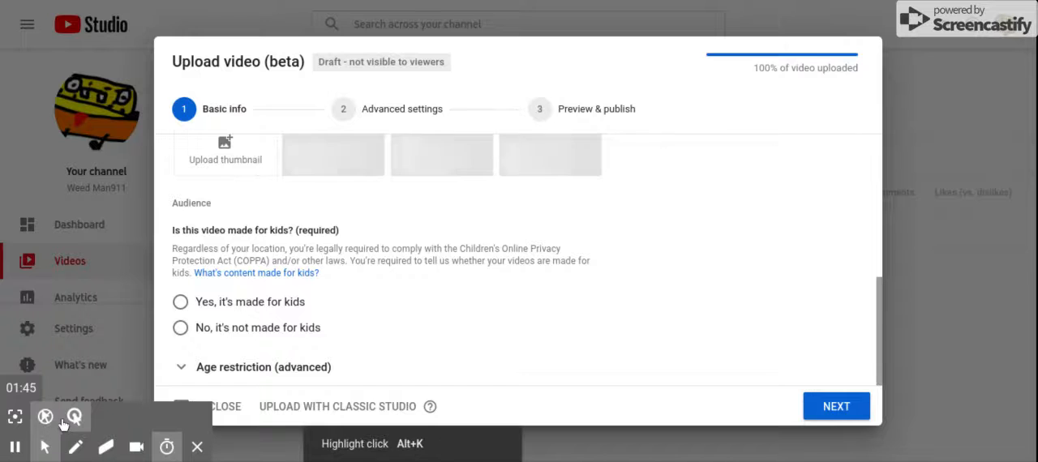
mouse_move(16, 415)
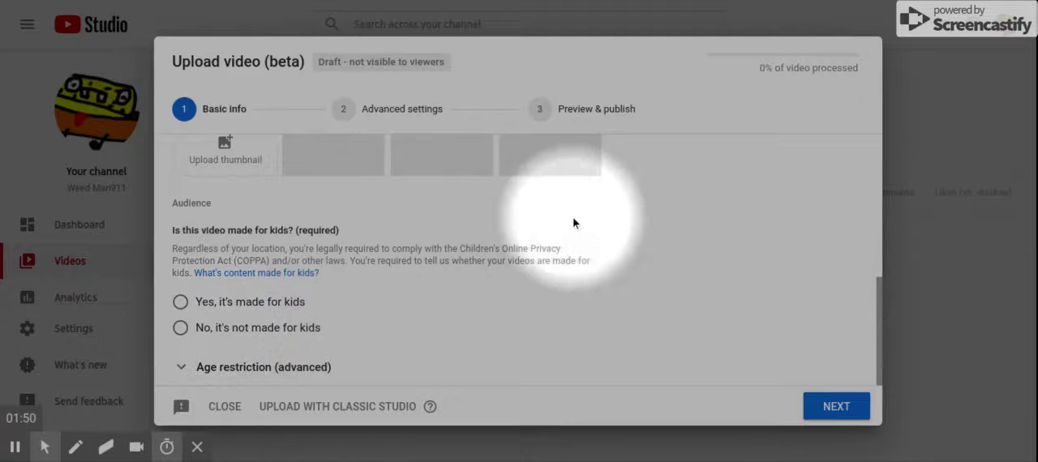
mouse_move(238, 341)
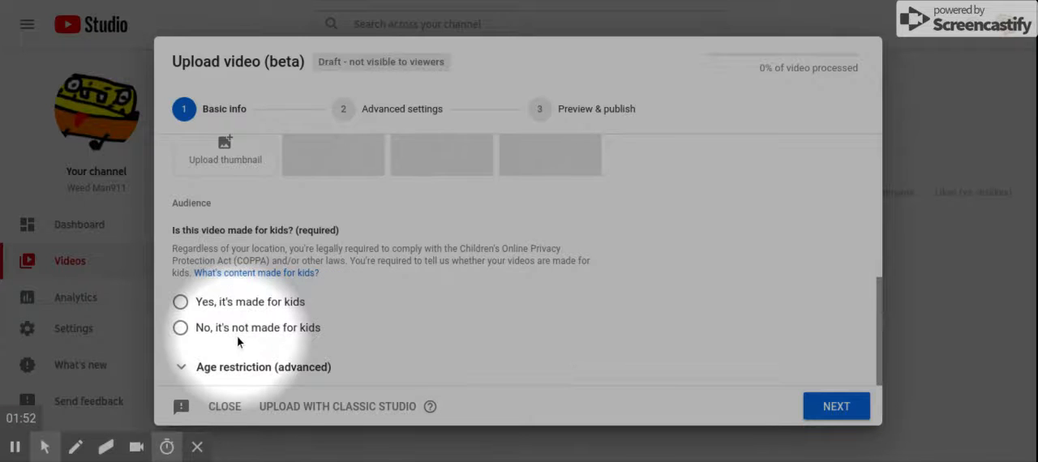
mouse_move(394, 233)
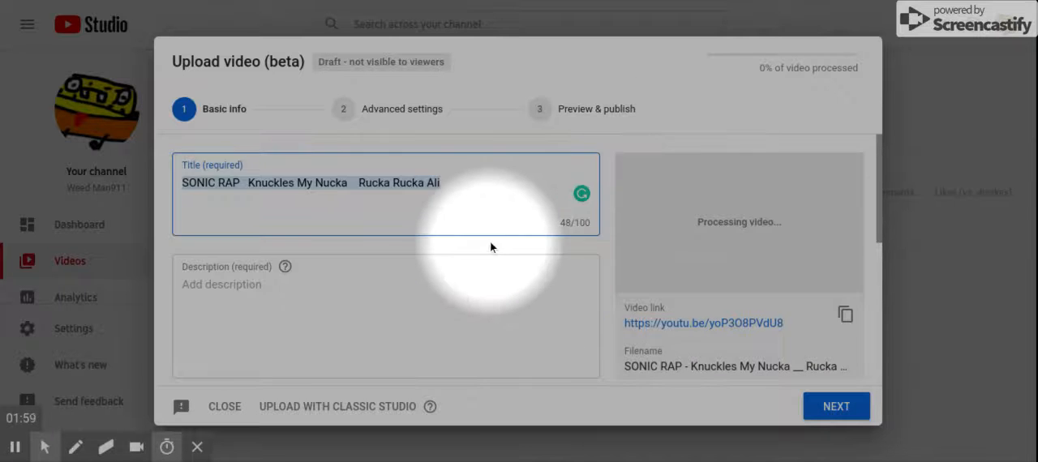
mouse_move(117, 269)
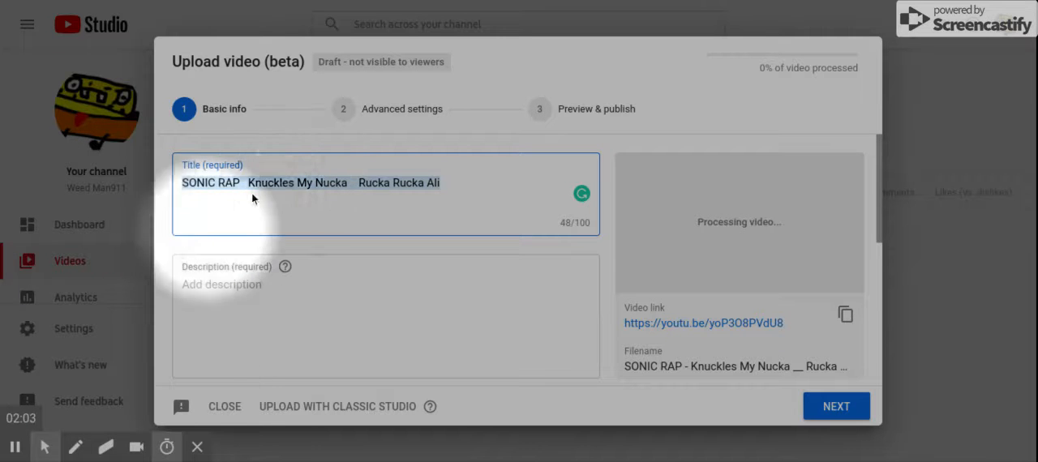
- Let processing reach 100%, then bring up the 'What's content made for kids?' help article
scroll("down", 3)
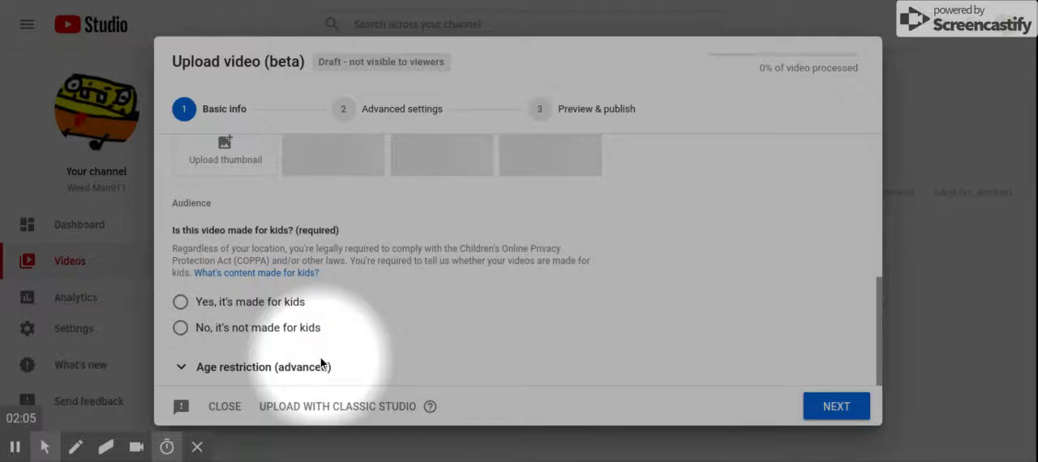
mouse_move(217, 331)
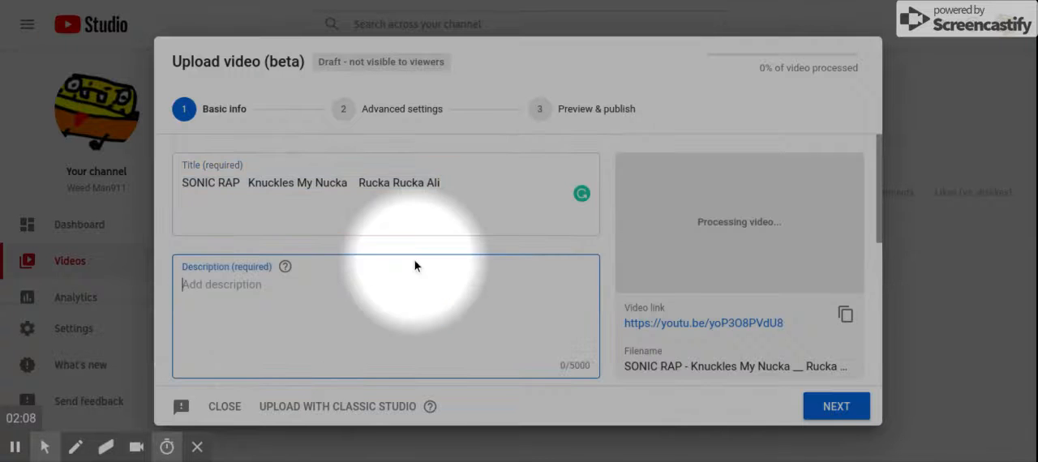
scroll("down", 3)
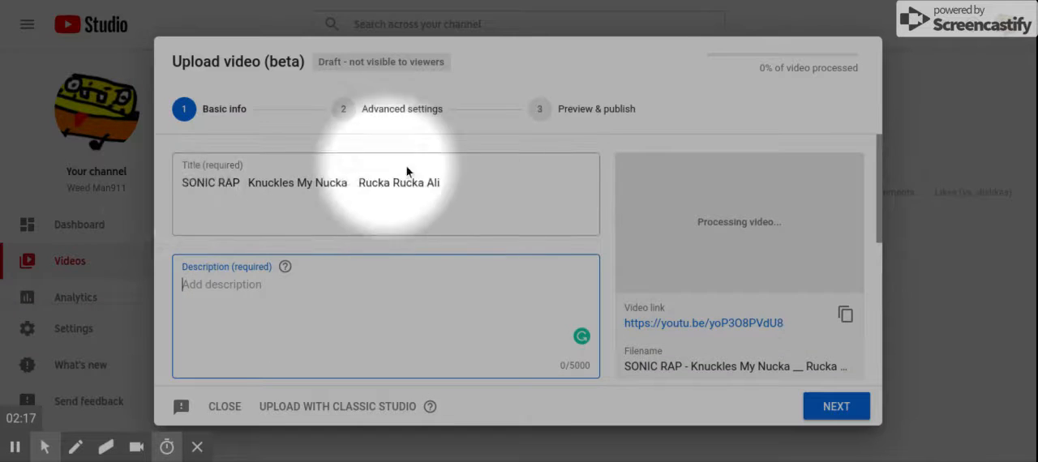
scroll("down", 3)
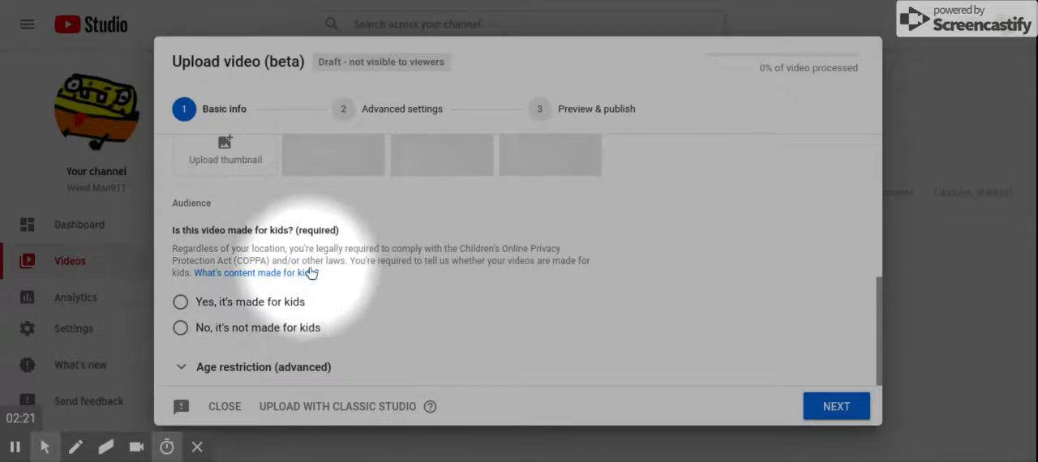
mouse_move(587, 287)
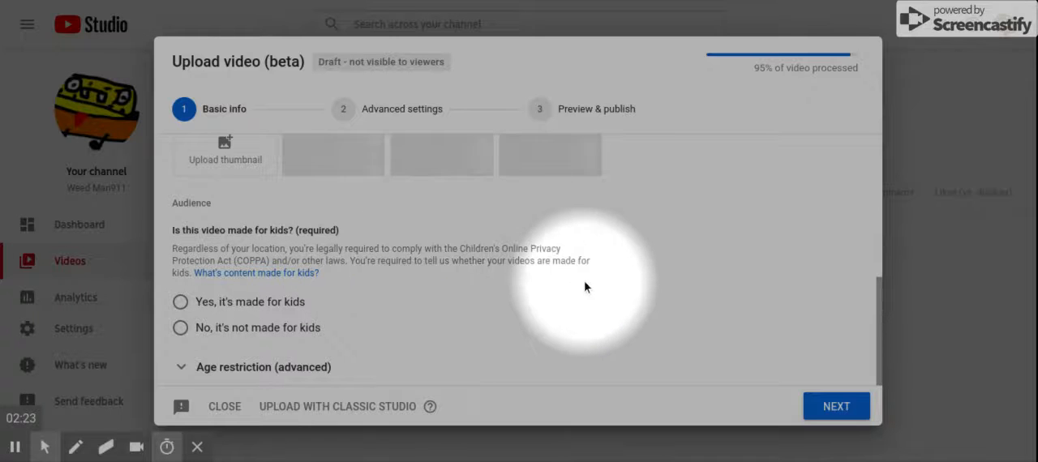
mouse_move(261, 279)
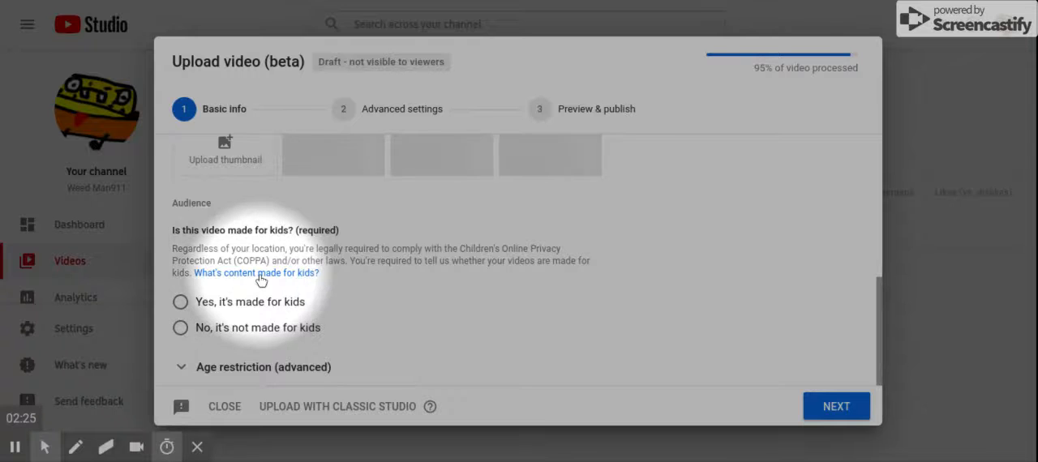
mouse_move(187, 247)
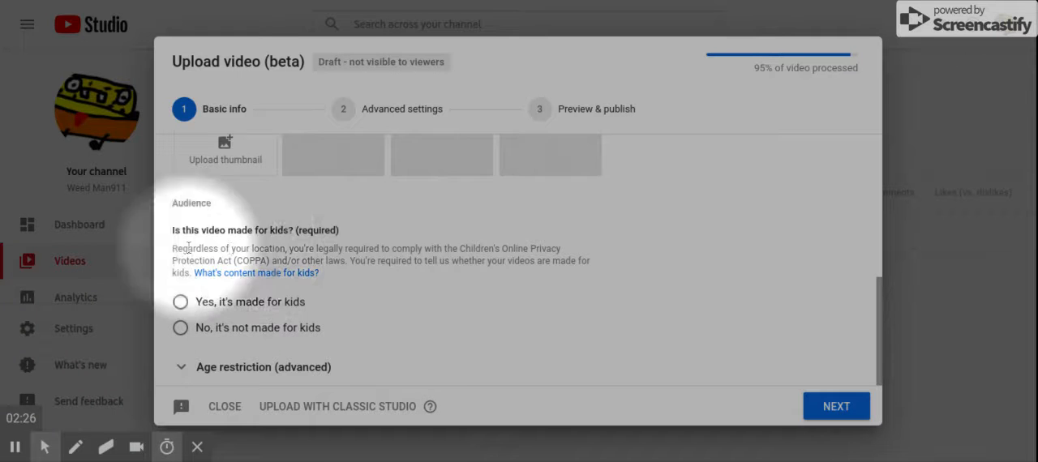
mouse_move(341, 274)
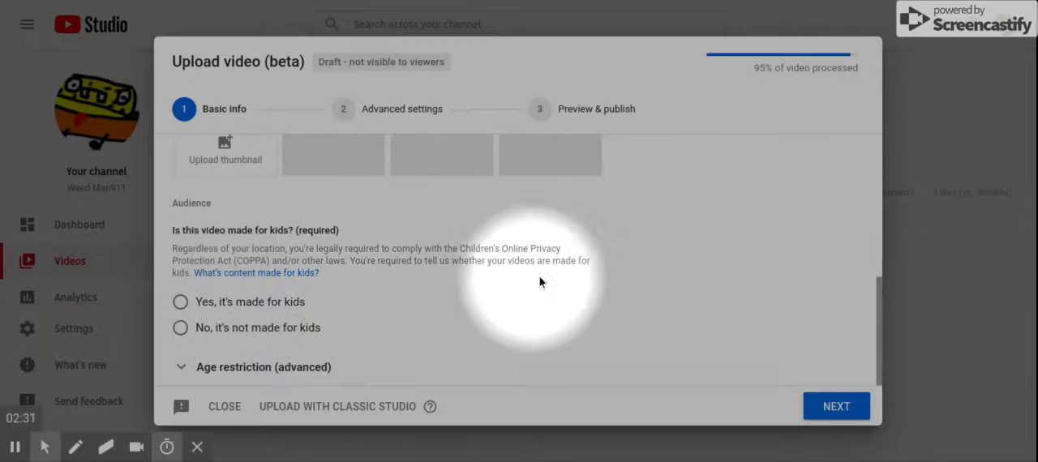
left_click(837, 405)
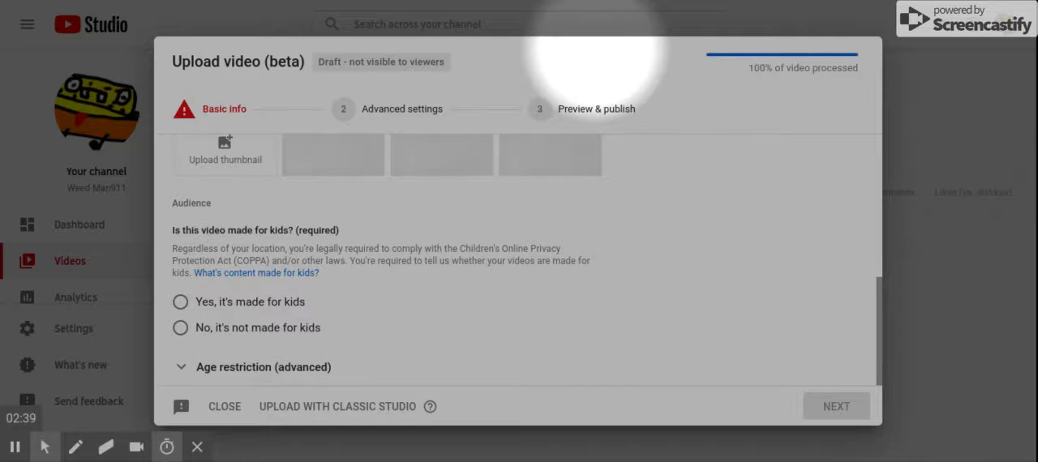
mouse_move(596, 52)
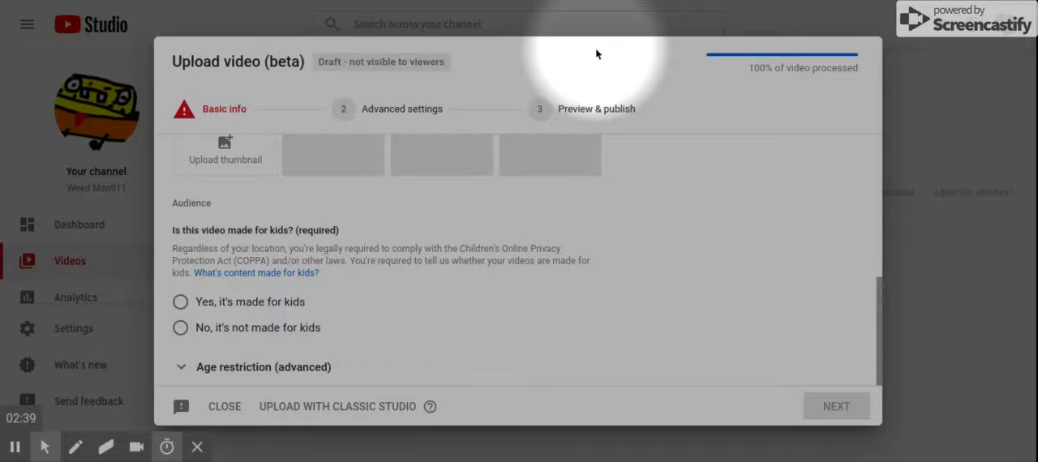
left_click(257, 273)
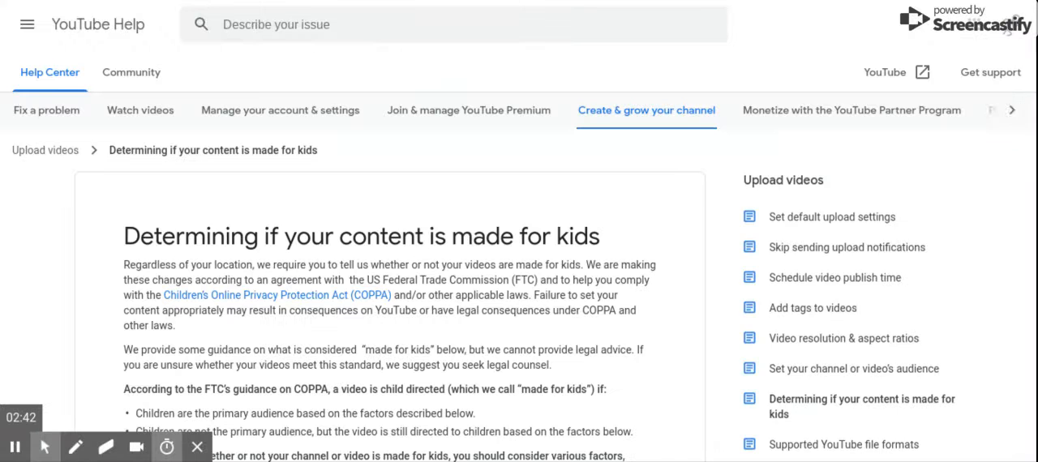
- Read the article's made-for-kids factors, the under-13 age definition and the legal-responsibility note
scroll("down", 3)
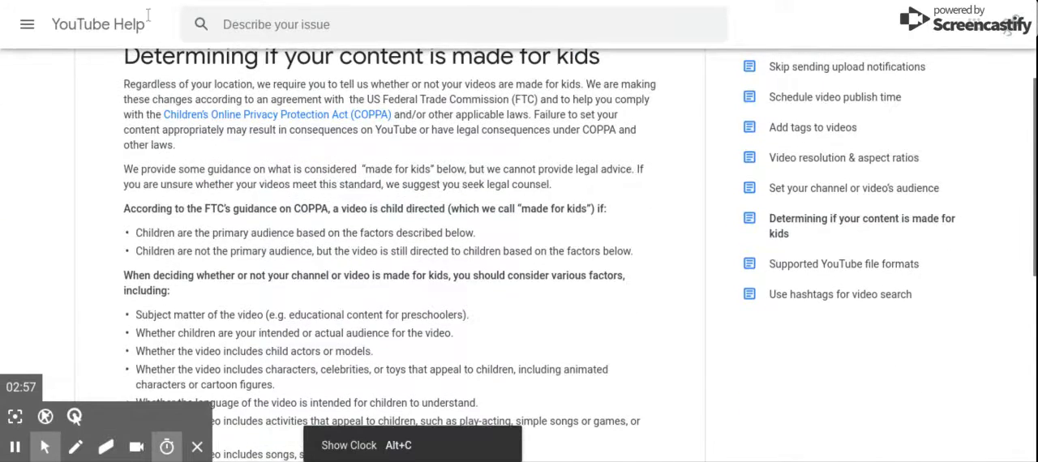
scroll("down", 3)
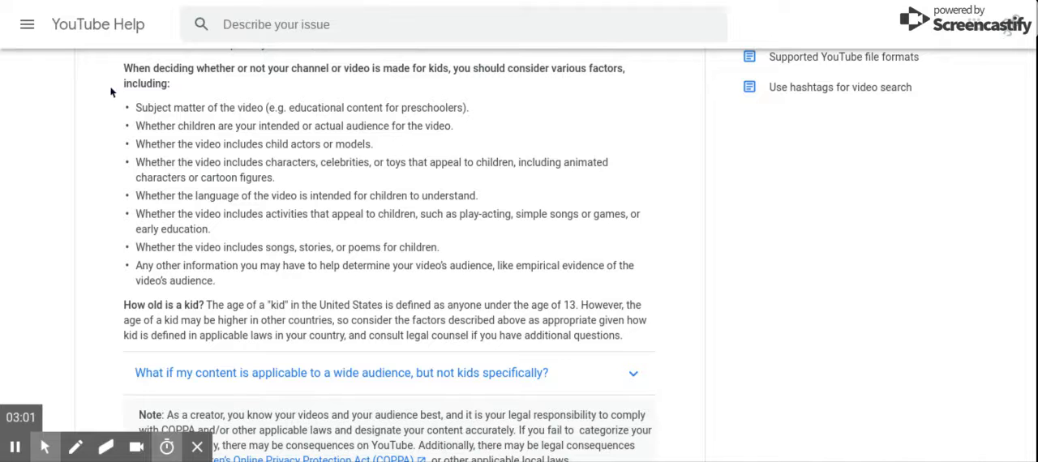
scroll("down", 3)
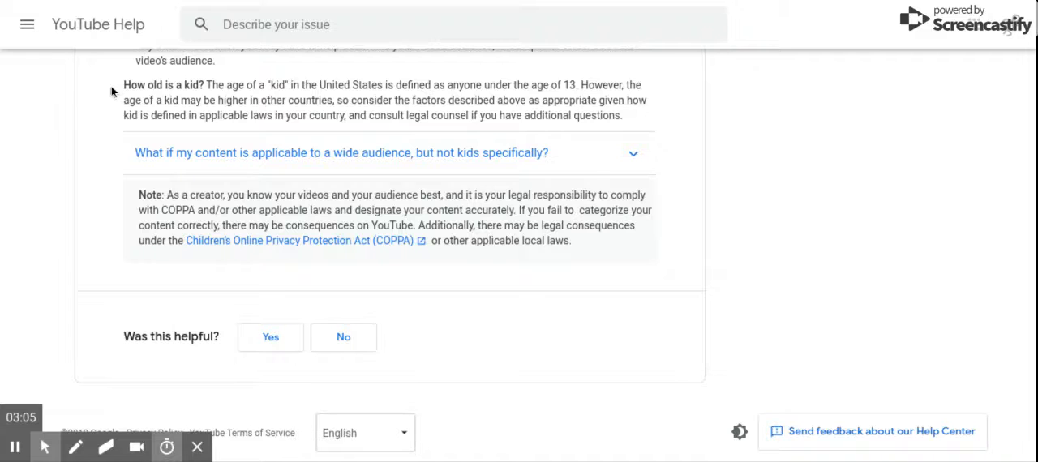
scroll("up", 3)
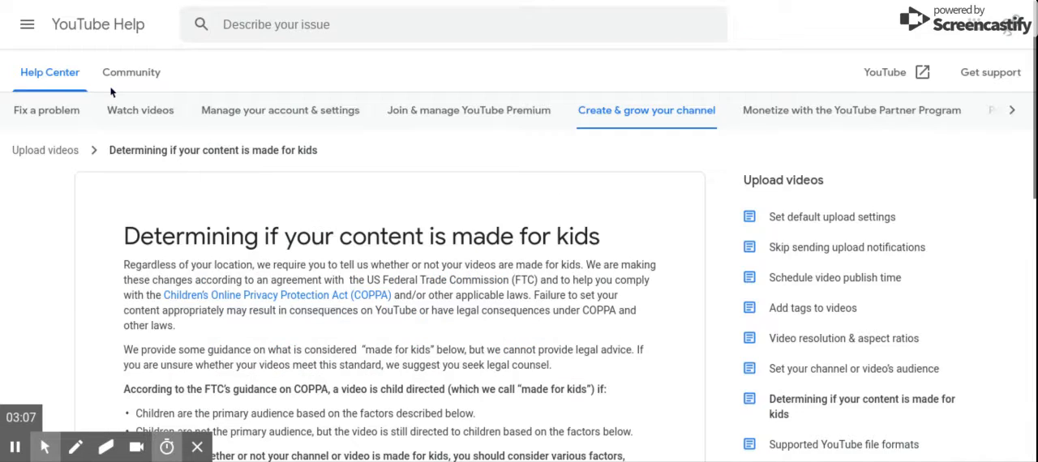
scroll("down", 3)
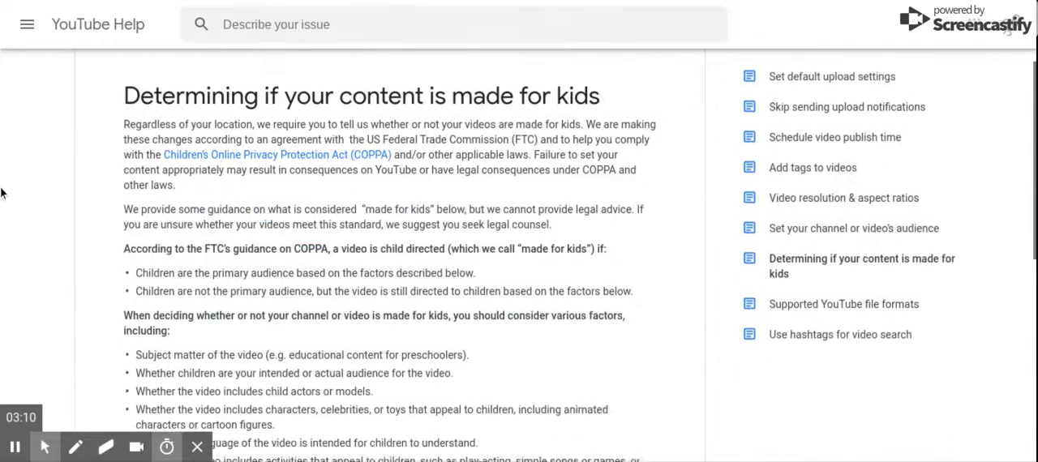
scroll("down", 3)
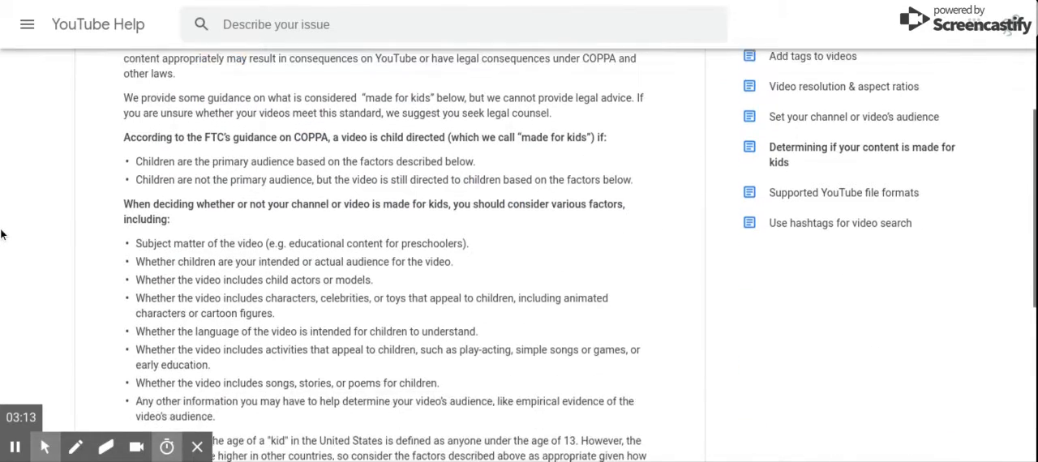
scroll("down", 3)
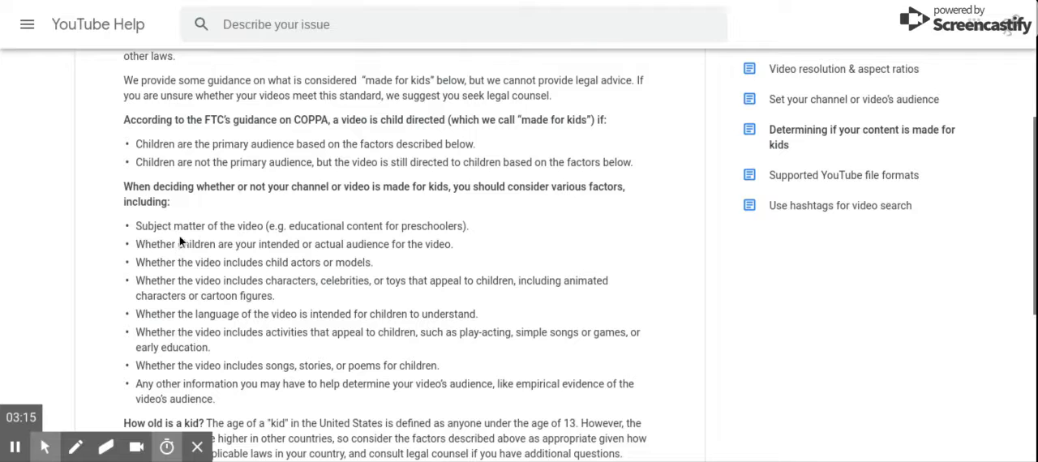
mouse_move(347, 246)
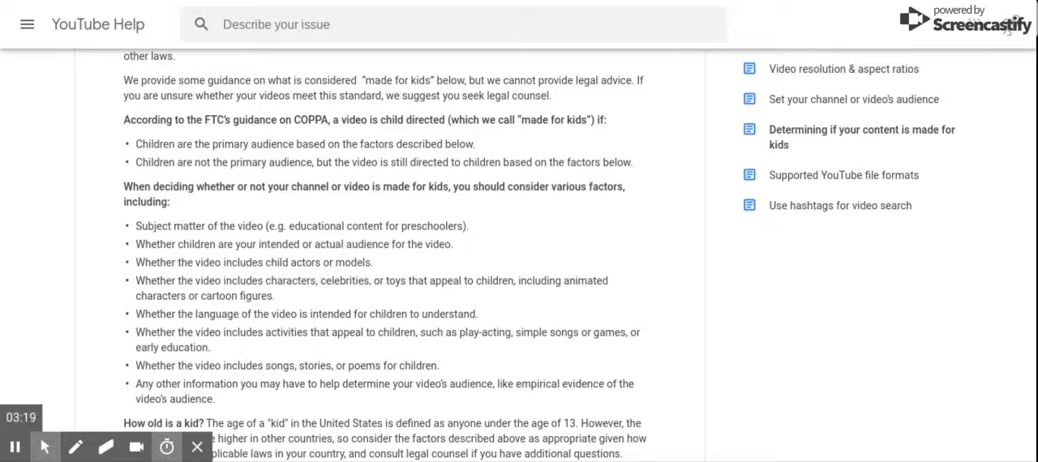
mouse_move(68, 122)
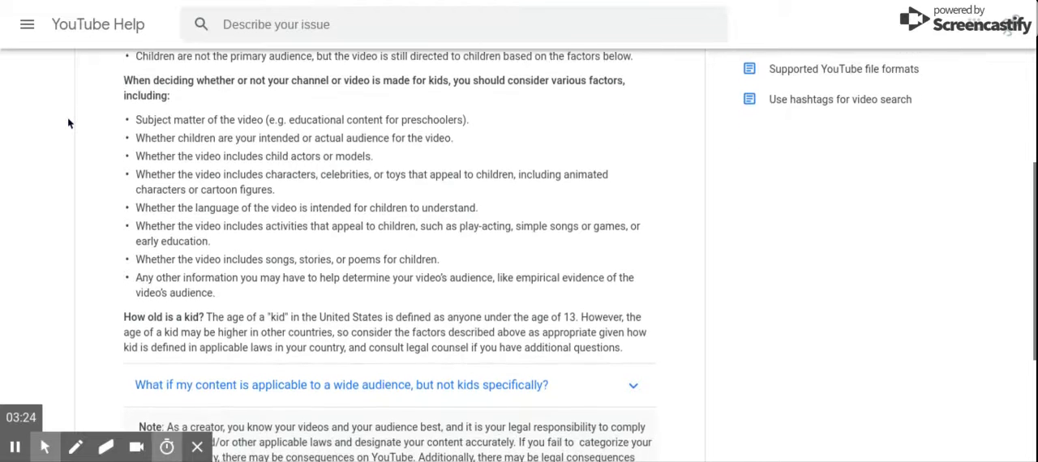
scroll("down", 3)
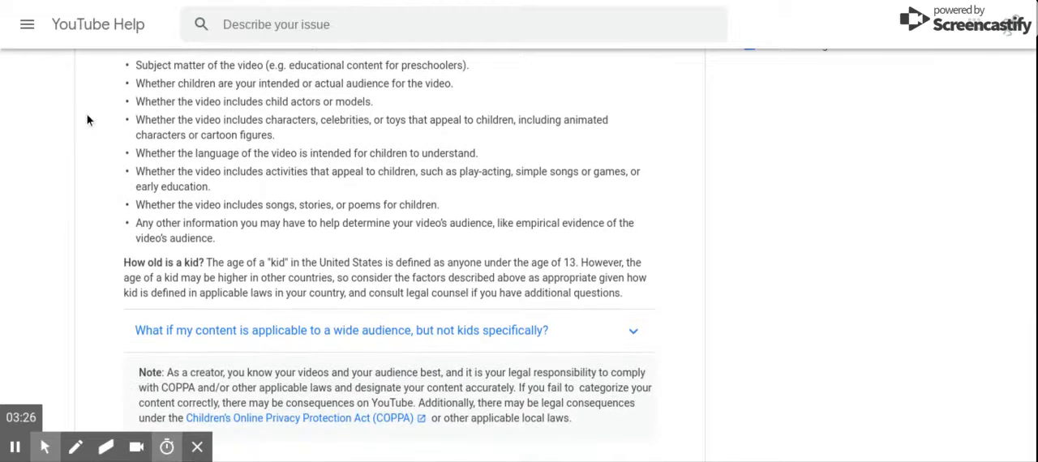
mouse_move(55, 214)
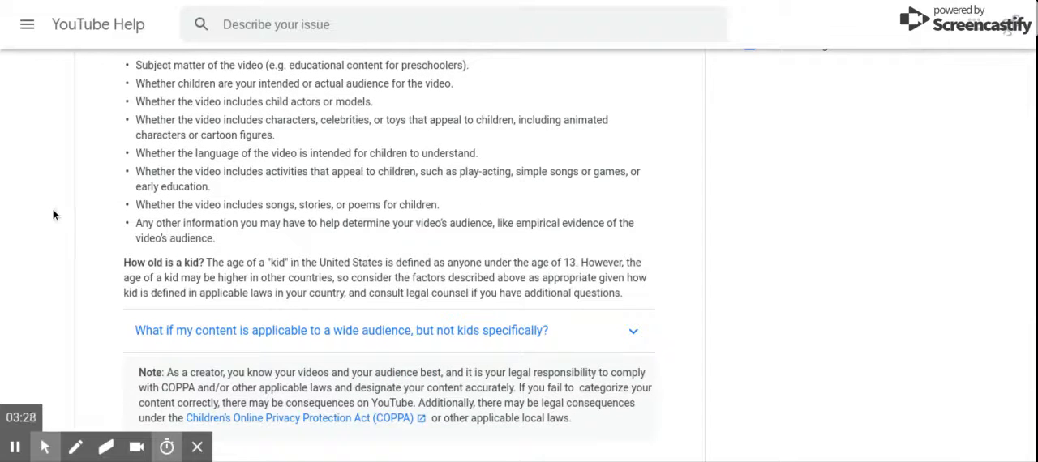
mouse_move(73, 230)
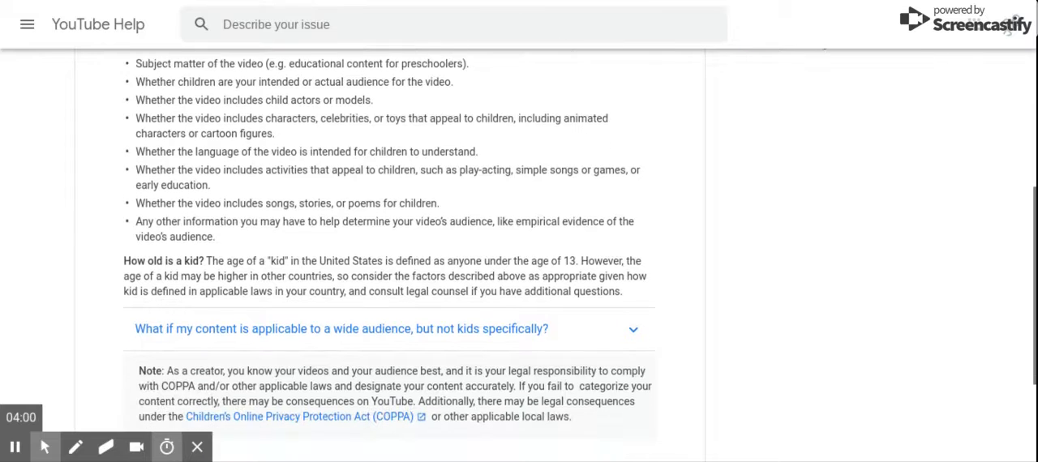
- Reach the article's end where the 'Was this helpful?' Yes/No question appears
scroll("down", 3)
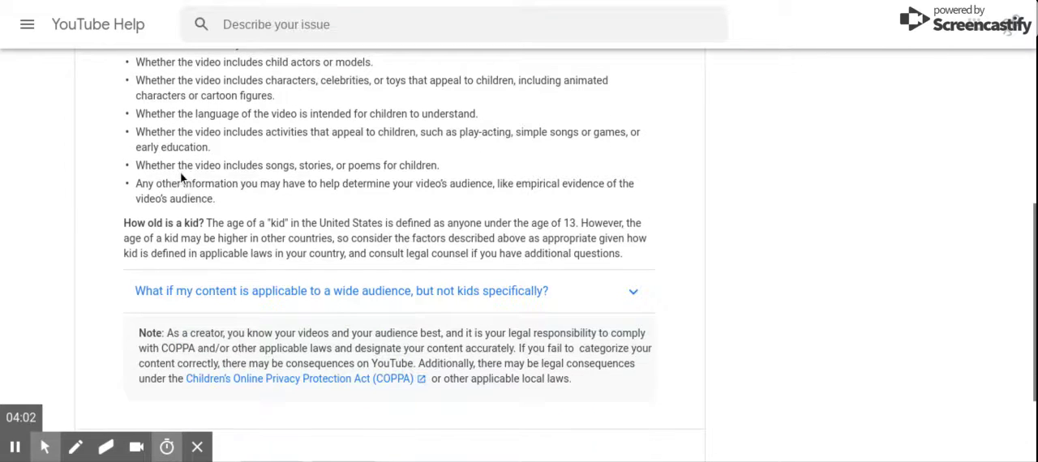
mouse_move(396, 159)
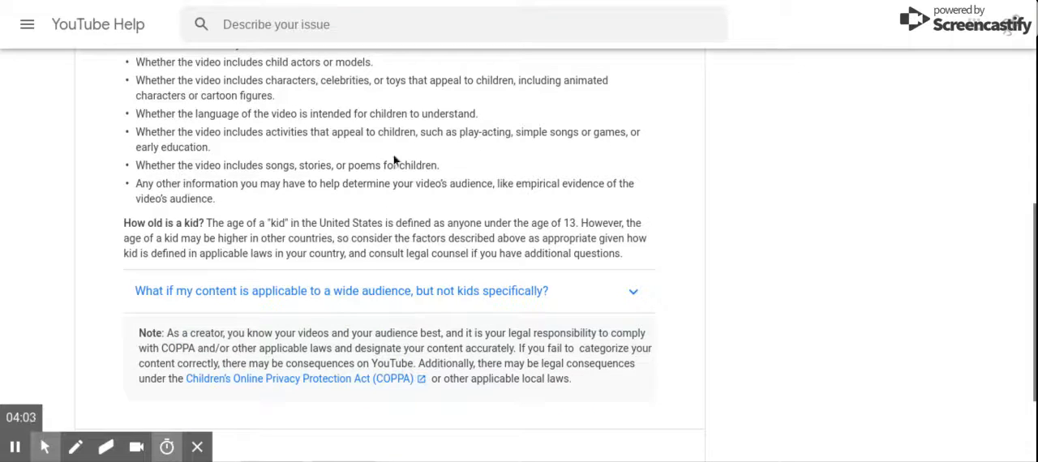
scroll("down", 3)
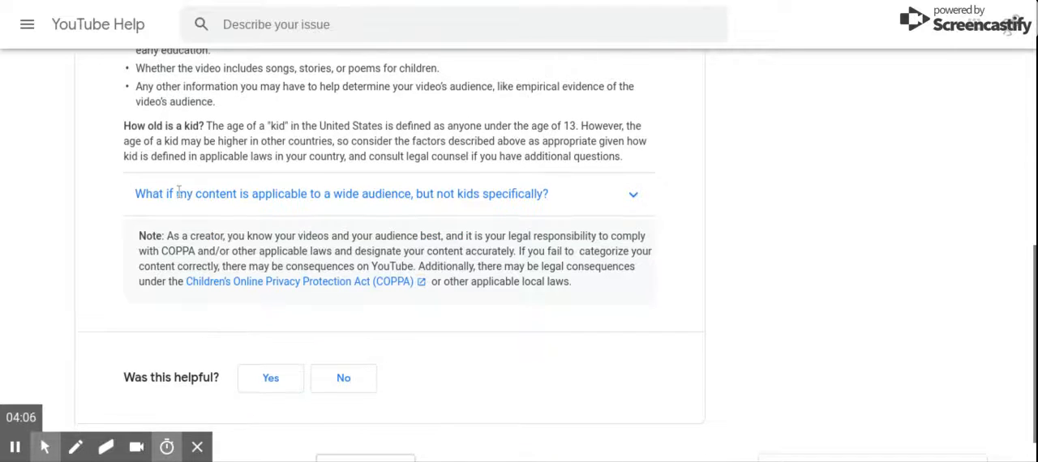
mouse_move(227, 237)
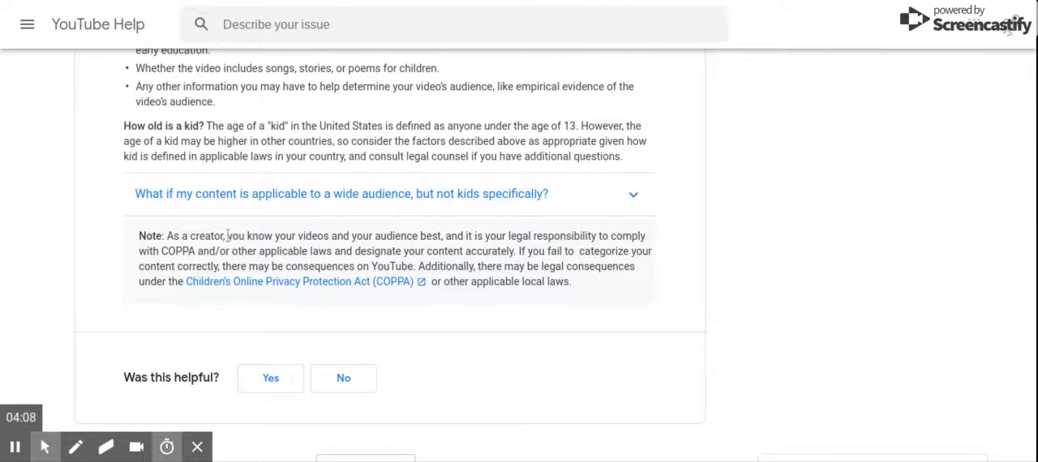
mouse_move(448, 216)
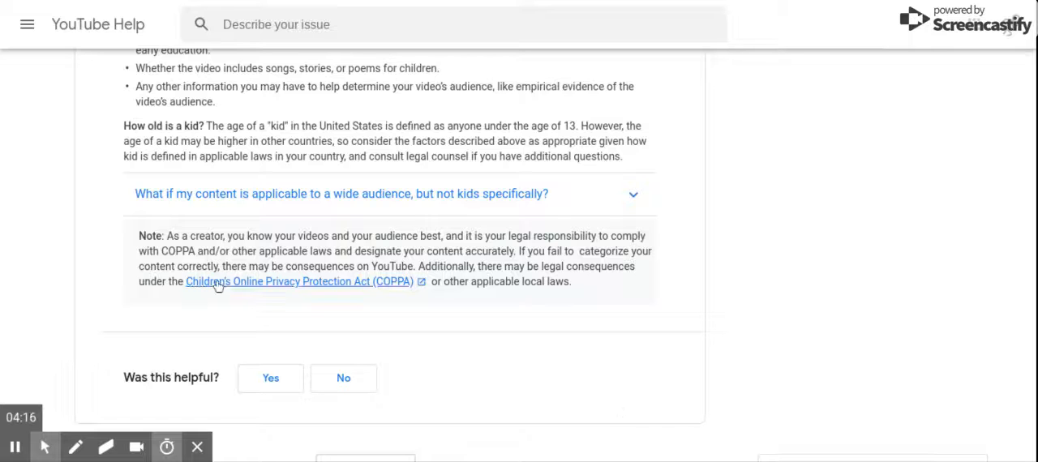
mouse_move(570, 356)
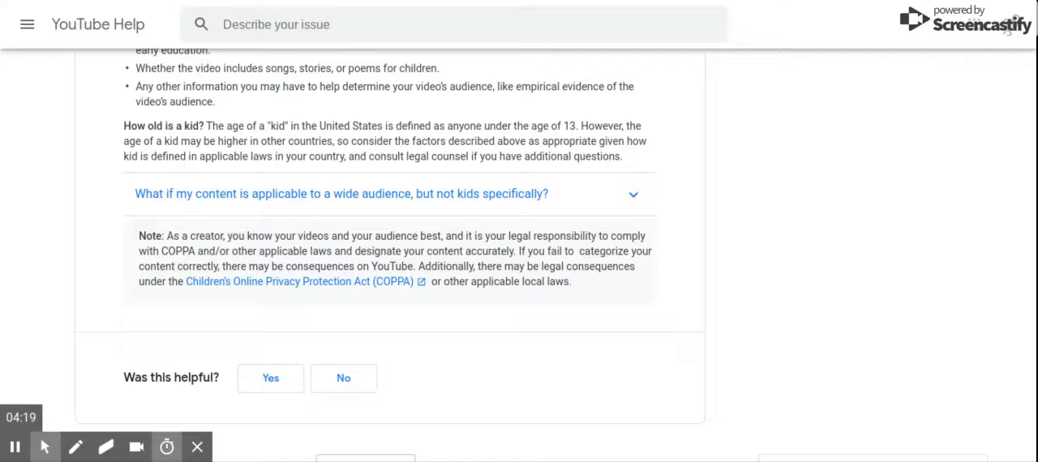
mouse_move(780, 9)
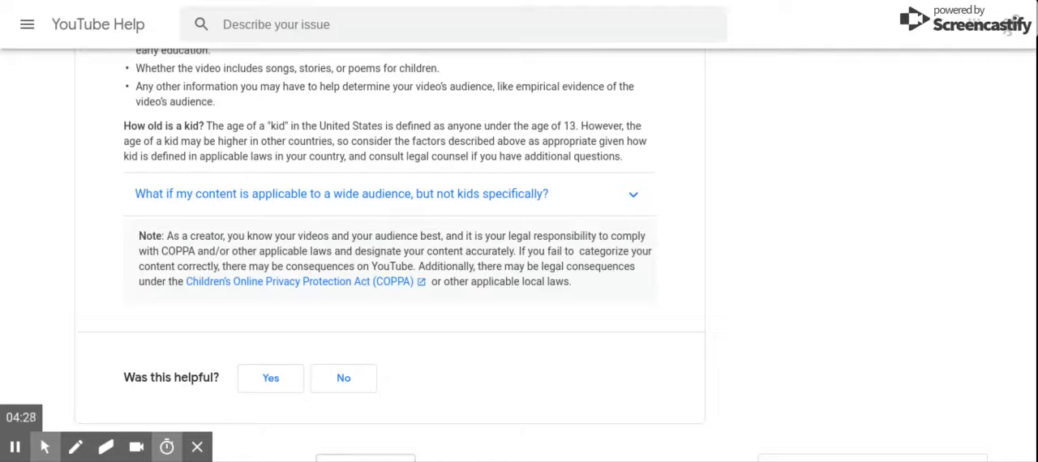
mouse_move(809, 100)
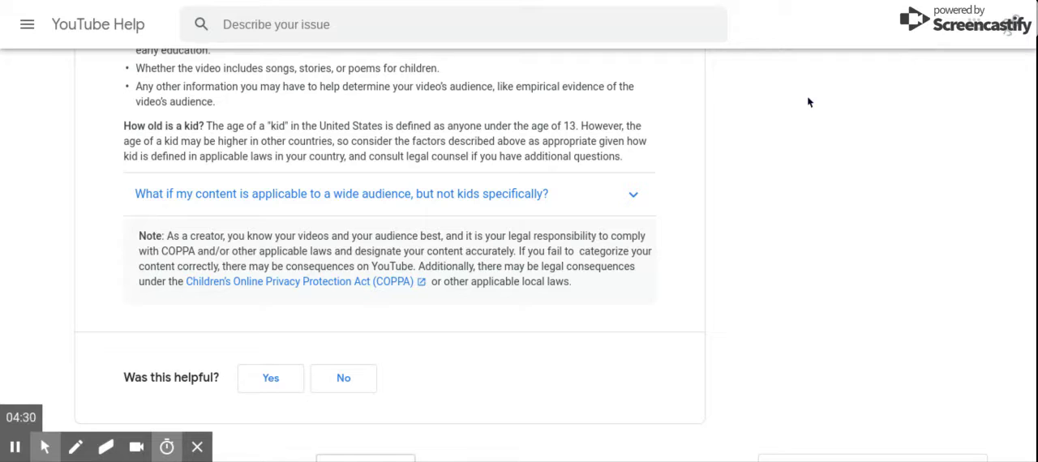